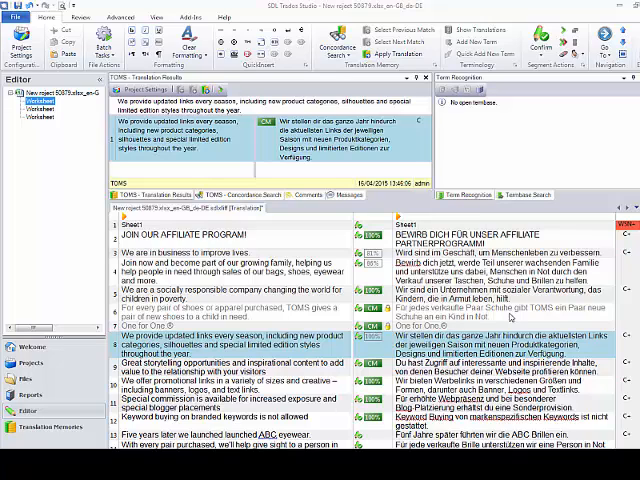
mouse_move(281, 205)
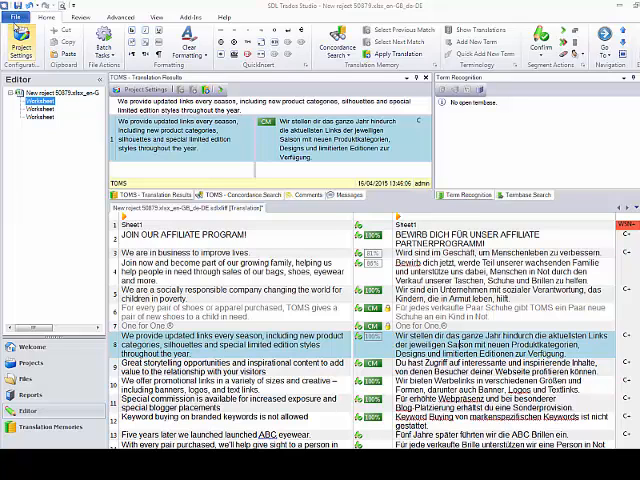
- Turn on auto-propagation of exact matches as confirmed segments and save the options
click(16, 17)
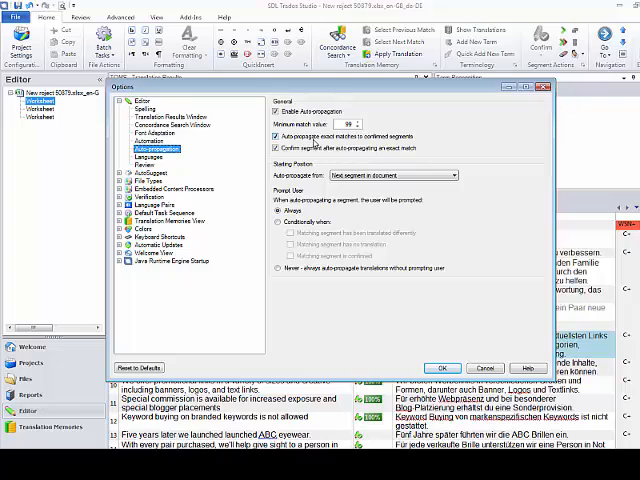
click(275, 148)
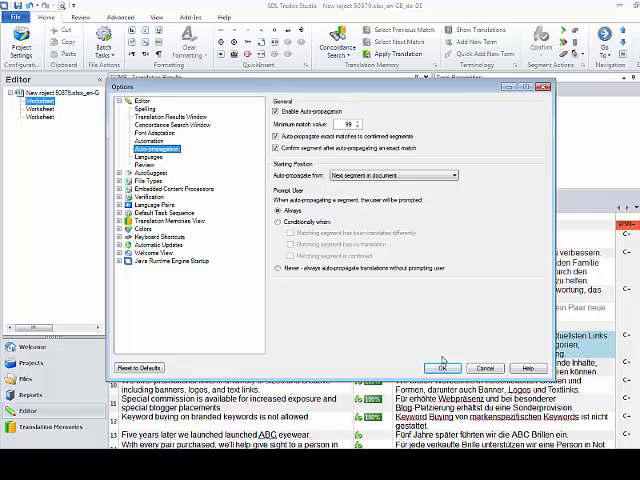
click(443, 367)
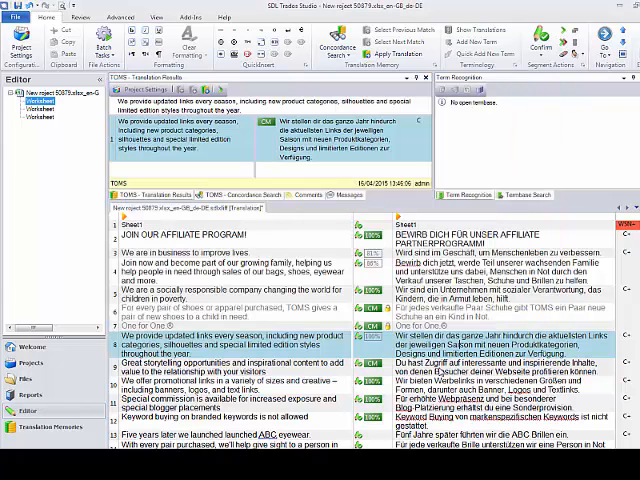